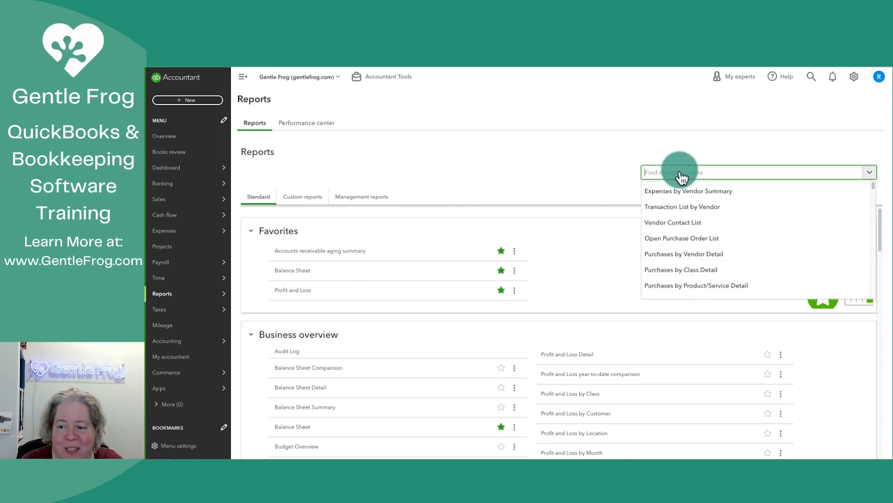
Step: Search reports for 'sales' and open Sales by Customer Summary
{"action": "type", "text": "sales by"}
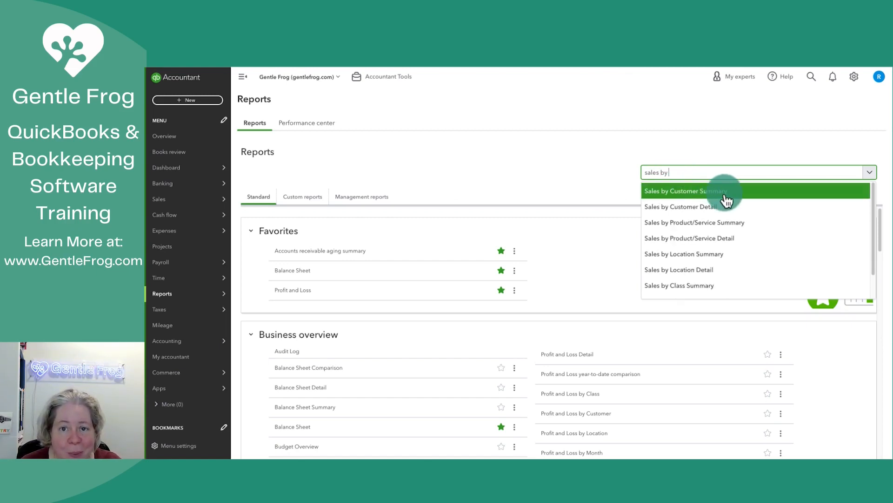
{"action": "left_click", "coordinate": [686, 191]}
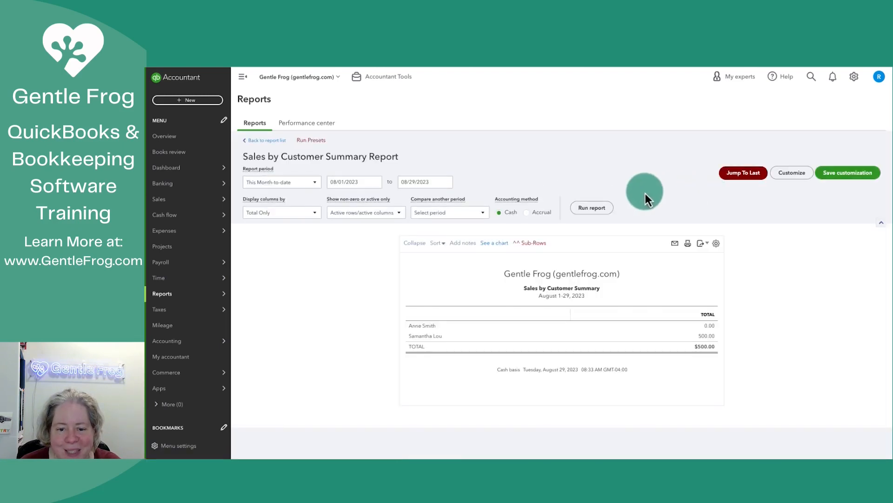
{"action": "left_click", "coordinate": [281, 182]}
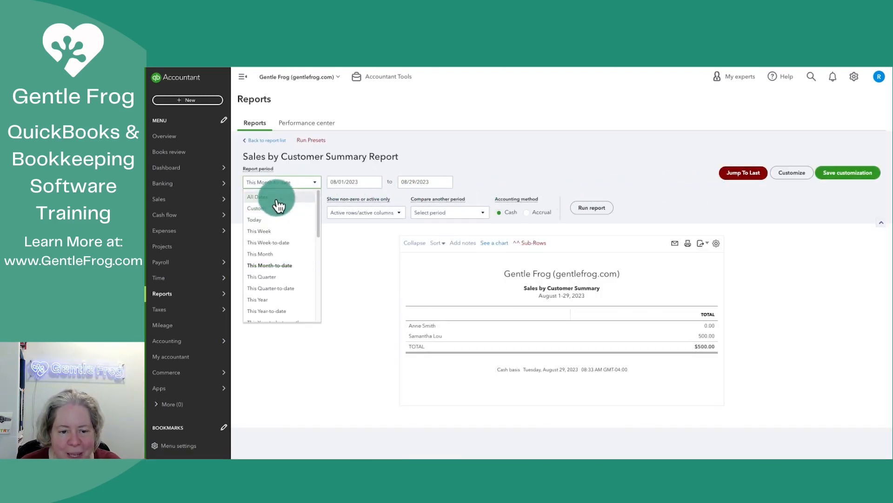
{"action": "left_click", "coordinate": [256, 196]}
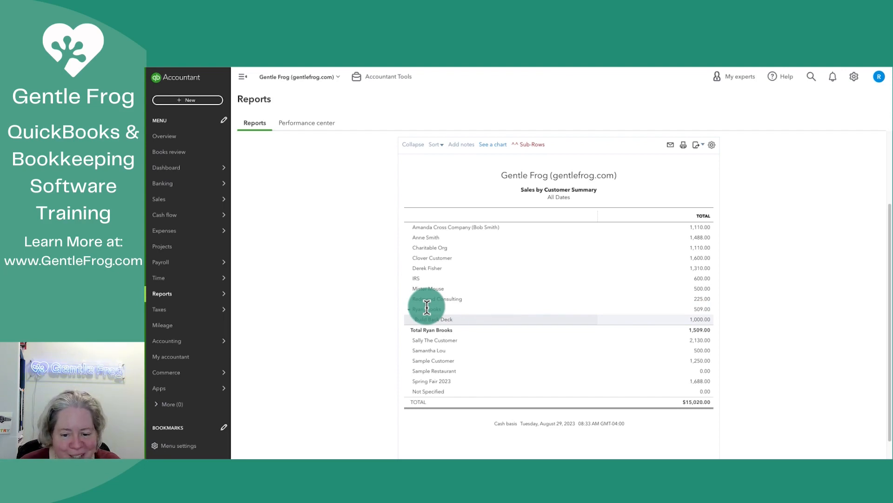
{"action": "left_click", "coordinate": [407, 309]}
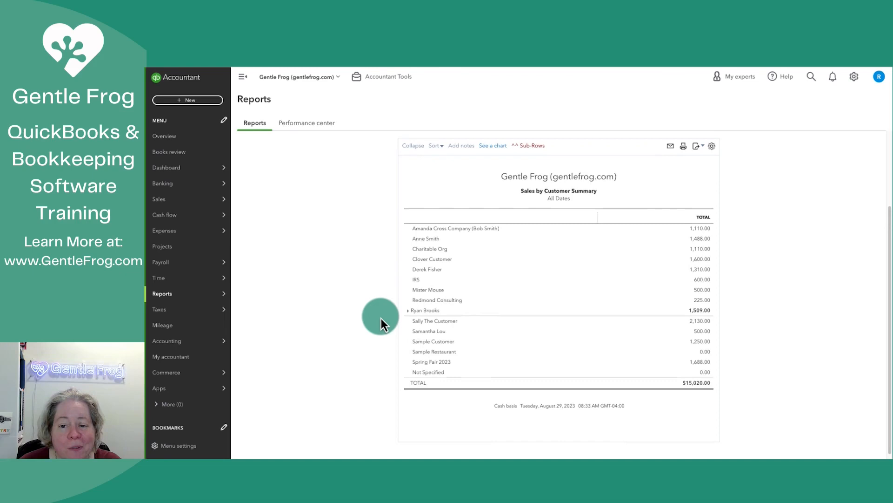
Step: Sort customers by Total in descending order
{"action": "left_click", "coordinate": [435, 146]}
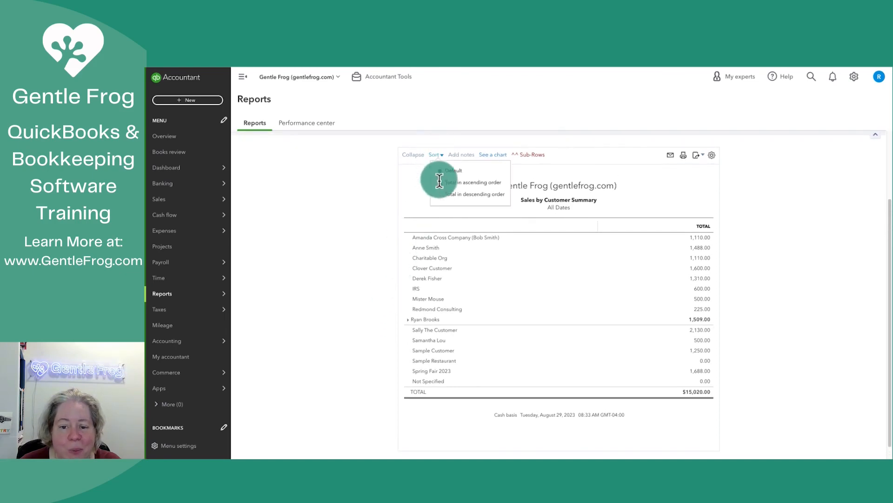
{"action": "left_click", "coordinate": [471, 193]}
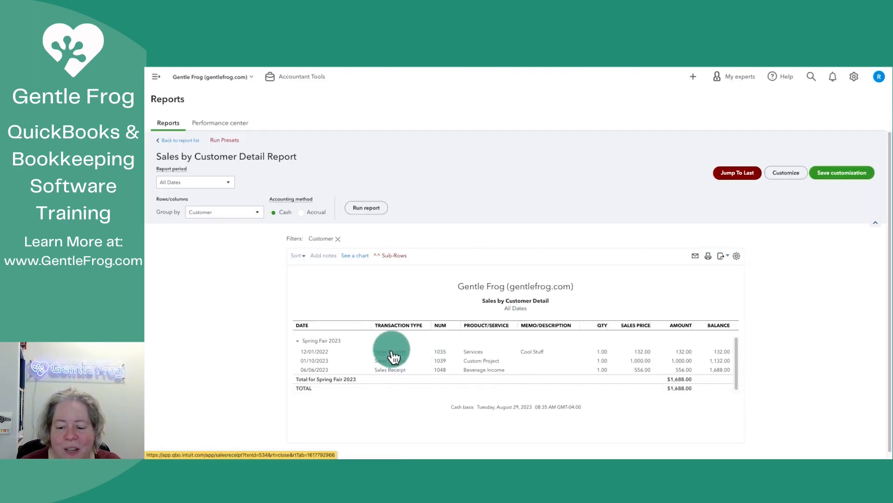
Step: Open the 12/01/2022 Spring Fair sales receipt #1035 for $132.00
{"action": "left_click", "coordinate": [391, 351]}
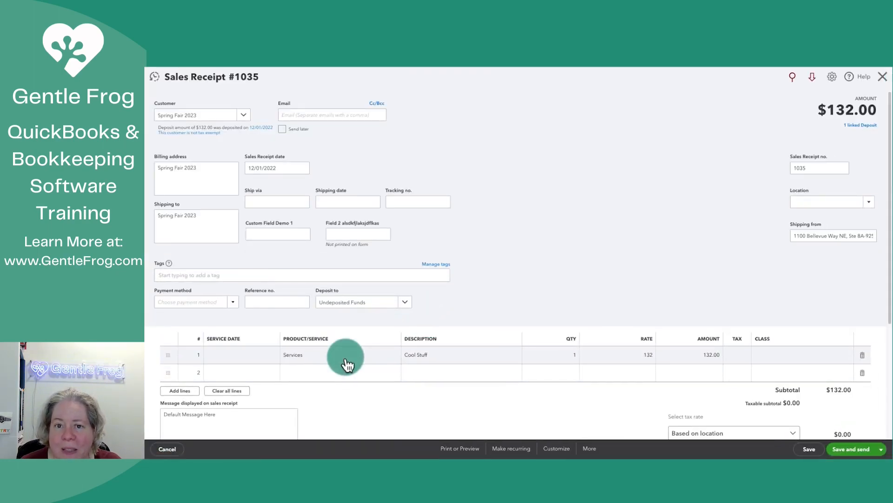
{"action": "mouse_move", "coordinate": [355, 385]}
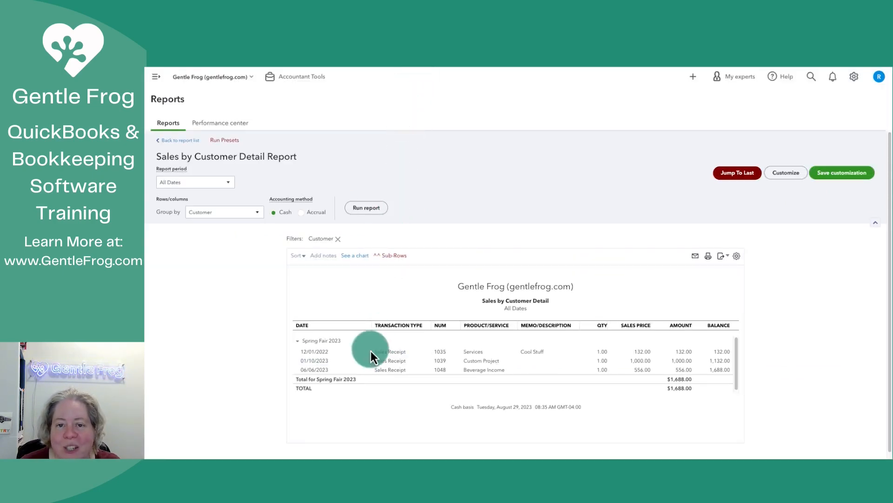
{"action": "mouse_move", "coordinate": [340, 122]}
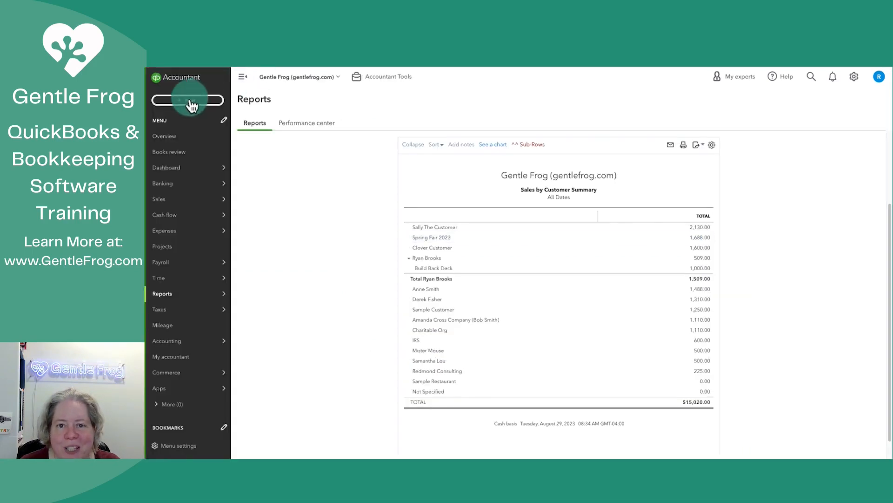
Step: Start a new bank deposit with a Spring Fair line to Product Sales Revenue
{"action": "left_click", "coordinate": [187, 101]}
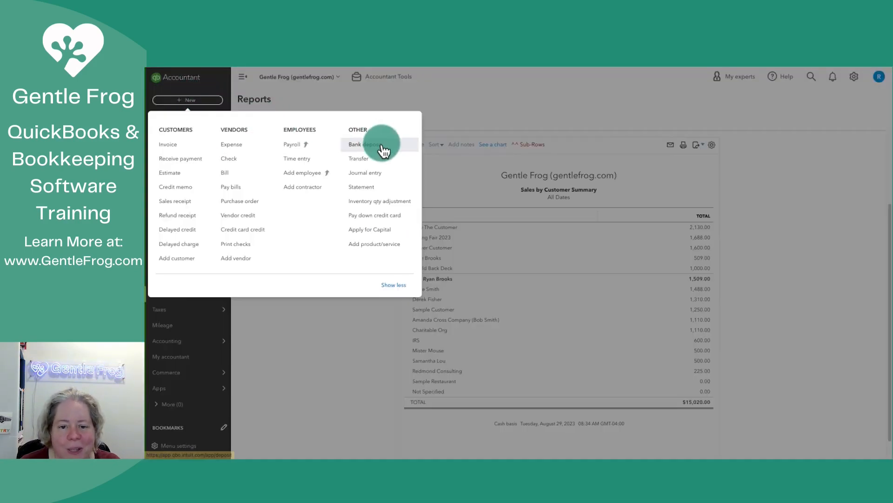
{"action": "left_click", "coordinate": [365, 144]}
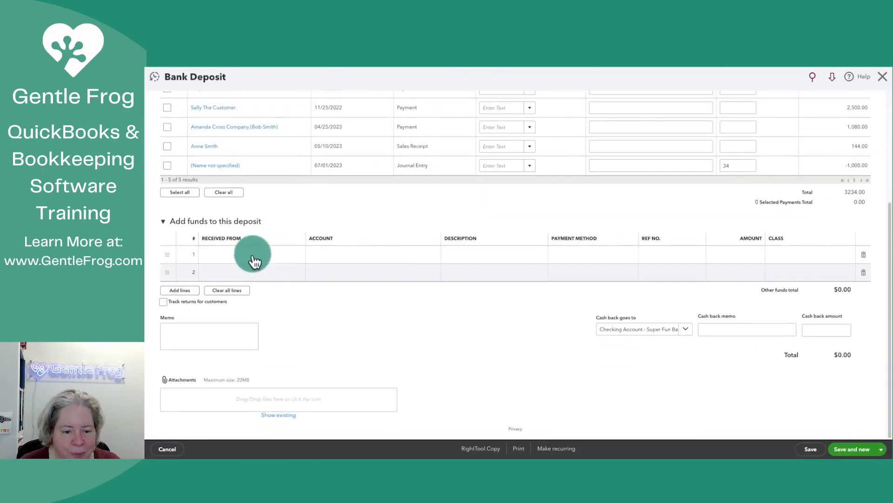
{"action": "type", "text": "spring Fair 2023"}
{"action": "type", "text": "sales"}
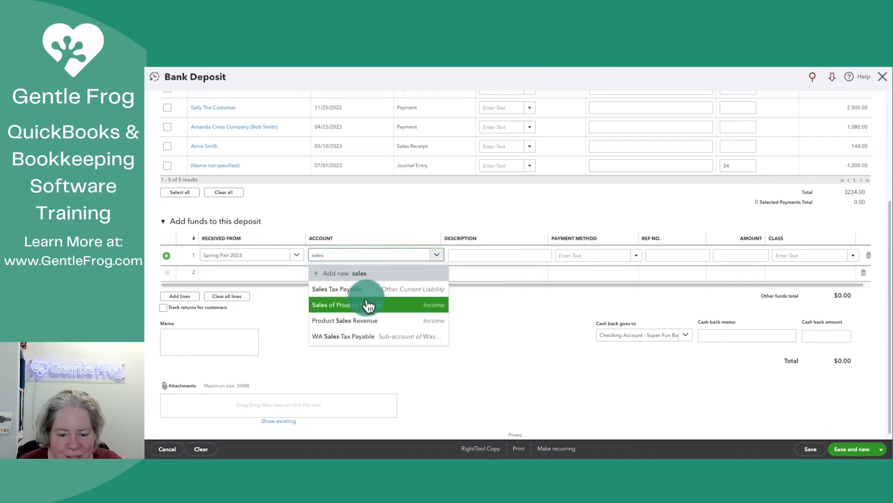
{"action": "left_click", "coordinate": [345, 320]}
{"action": "type", "text": "836"}
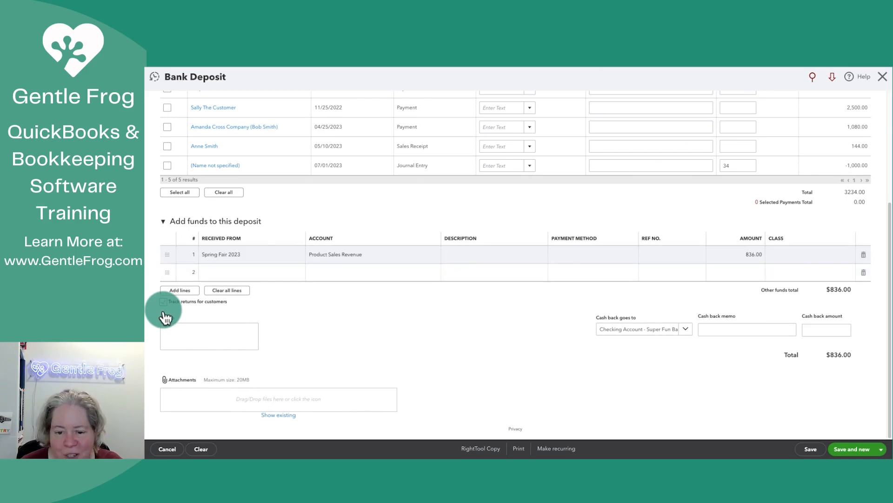
Step: Track returns to customer Spring Fair 2023 and save the $836.00 deposit
{"action": "left_click", "coordinate": [163, 301]}
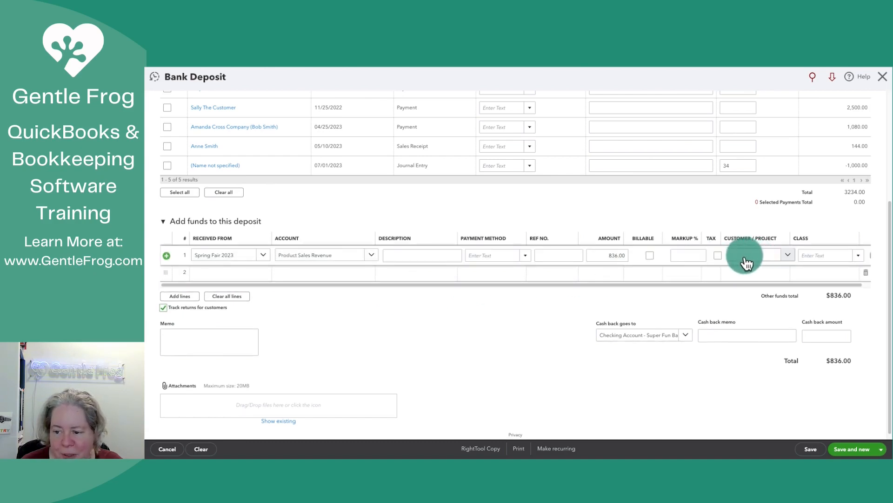
{"action": "type", "text": "spring"}
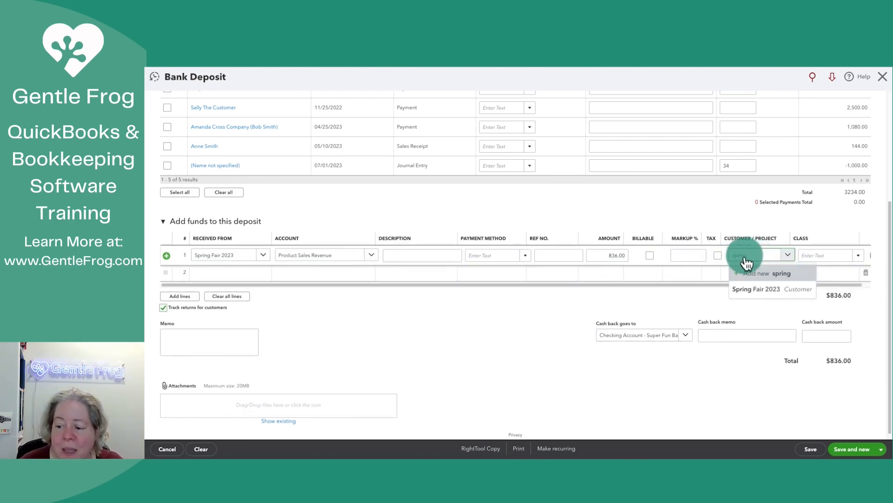
{"action": "left_click", "coordinate": [756, 289]}
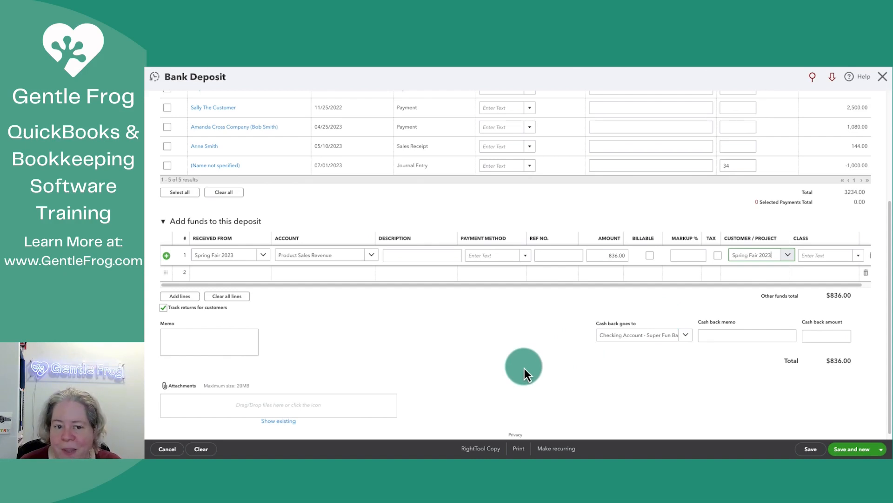
{"action": "mouse_move", "coordinate": [878, 451]}
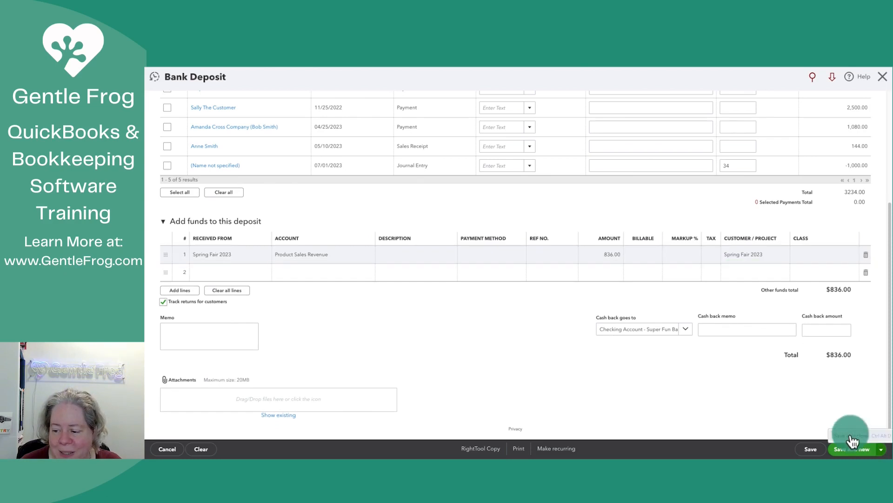
{"action": "left_click", "coordinate": [810, 448]}
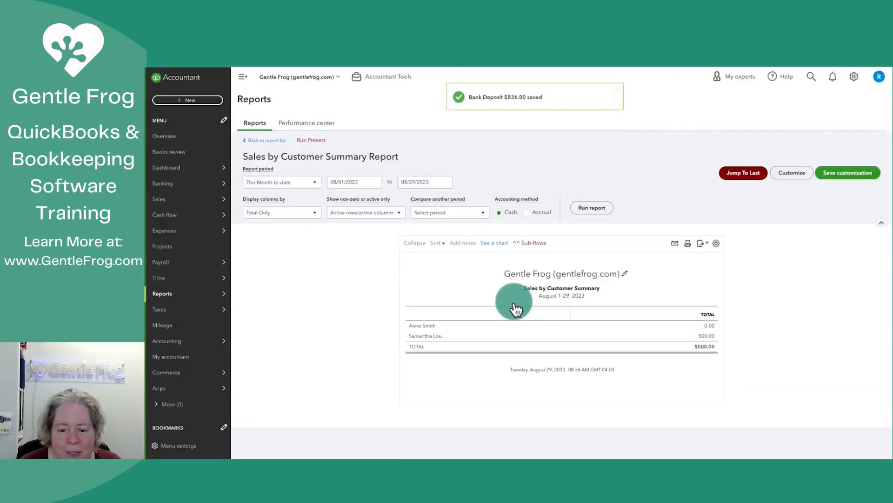
Step: Change the report period to All Dates
{"action": "left_click", "coordinate": [281, 182]}
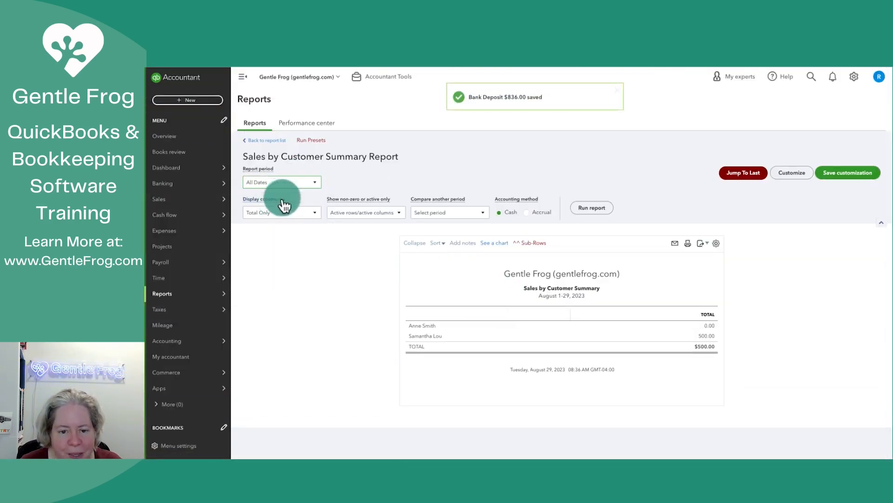
{"action": "left_click", "coordinate": [591, 207]}
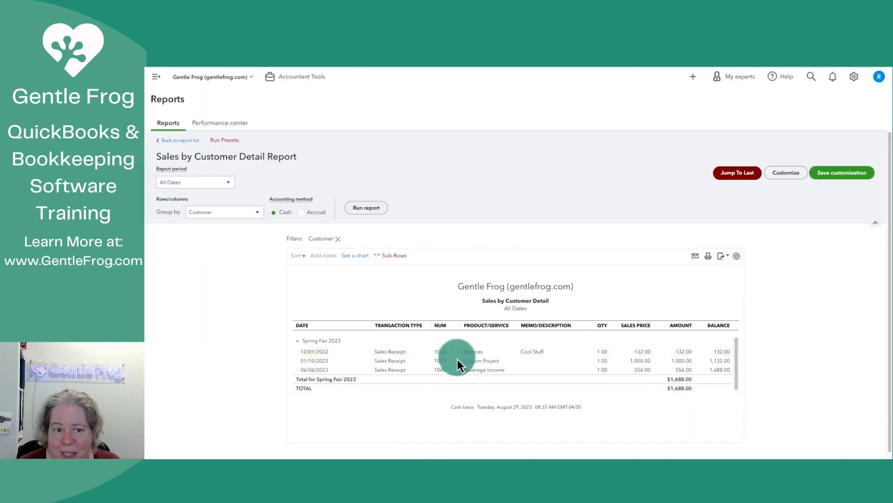
{"action": "mouse_move", "coordinate": [593, 279]}
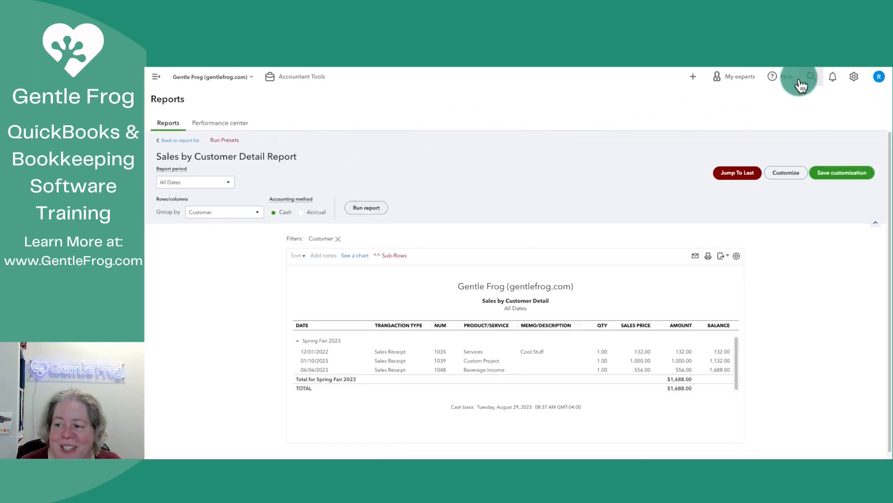
Step: View recent transactions via the top-bar search icon
{"action": "left_click", "coordinate": [811, 76]}
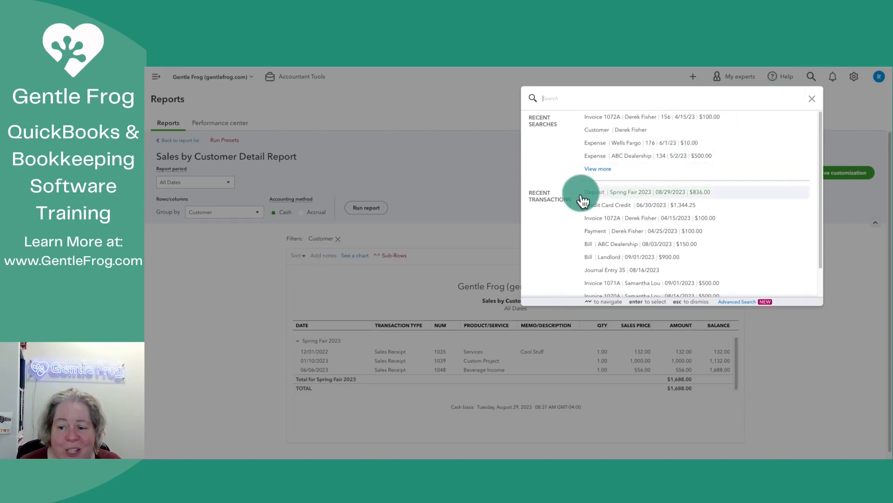
{"action": "mouse_move", "coordinate": [647, 200]}
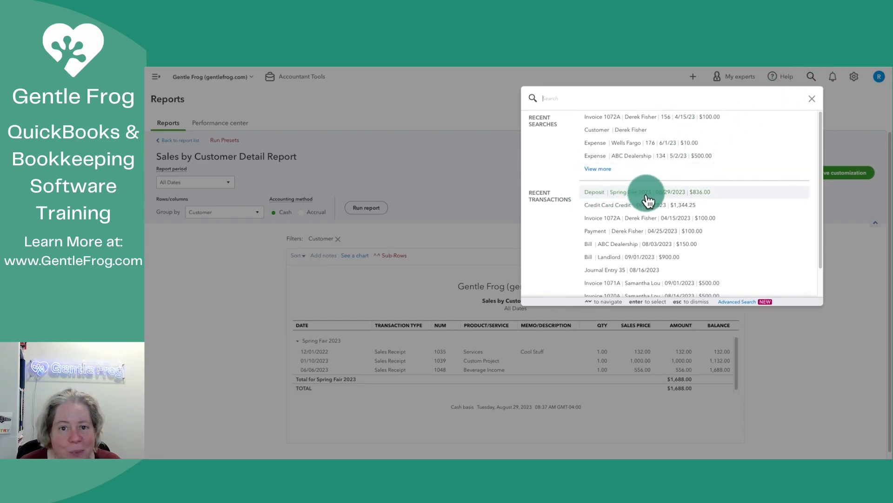
{"action": "mouse_move", "coordinate": [302, 313]}
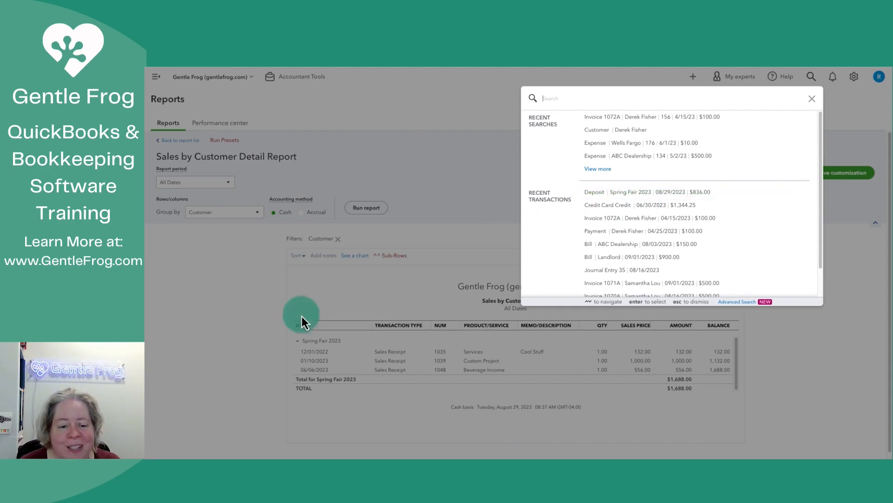